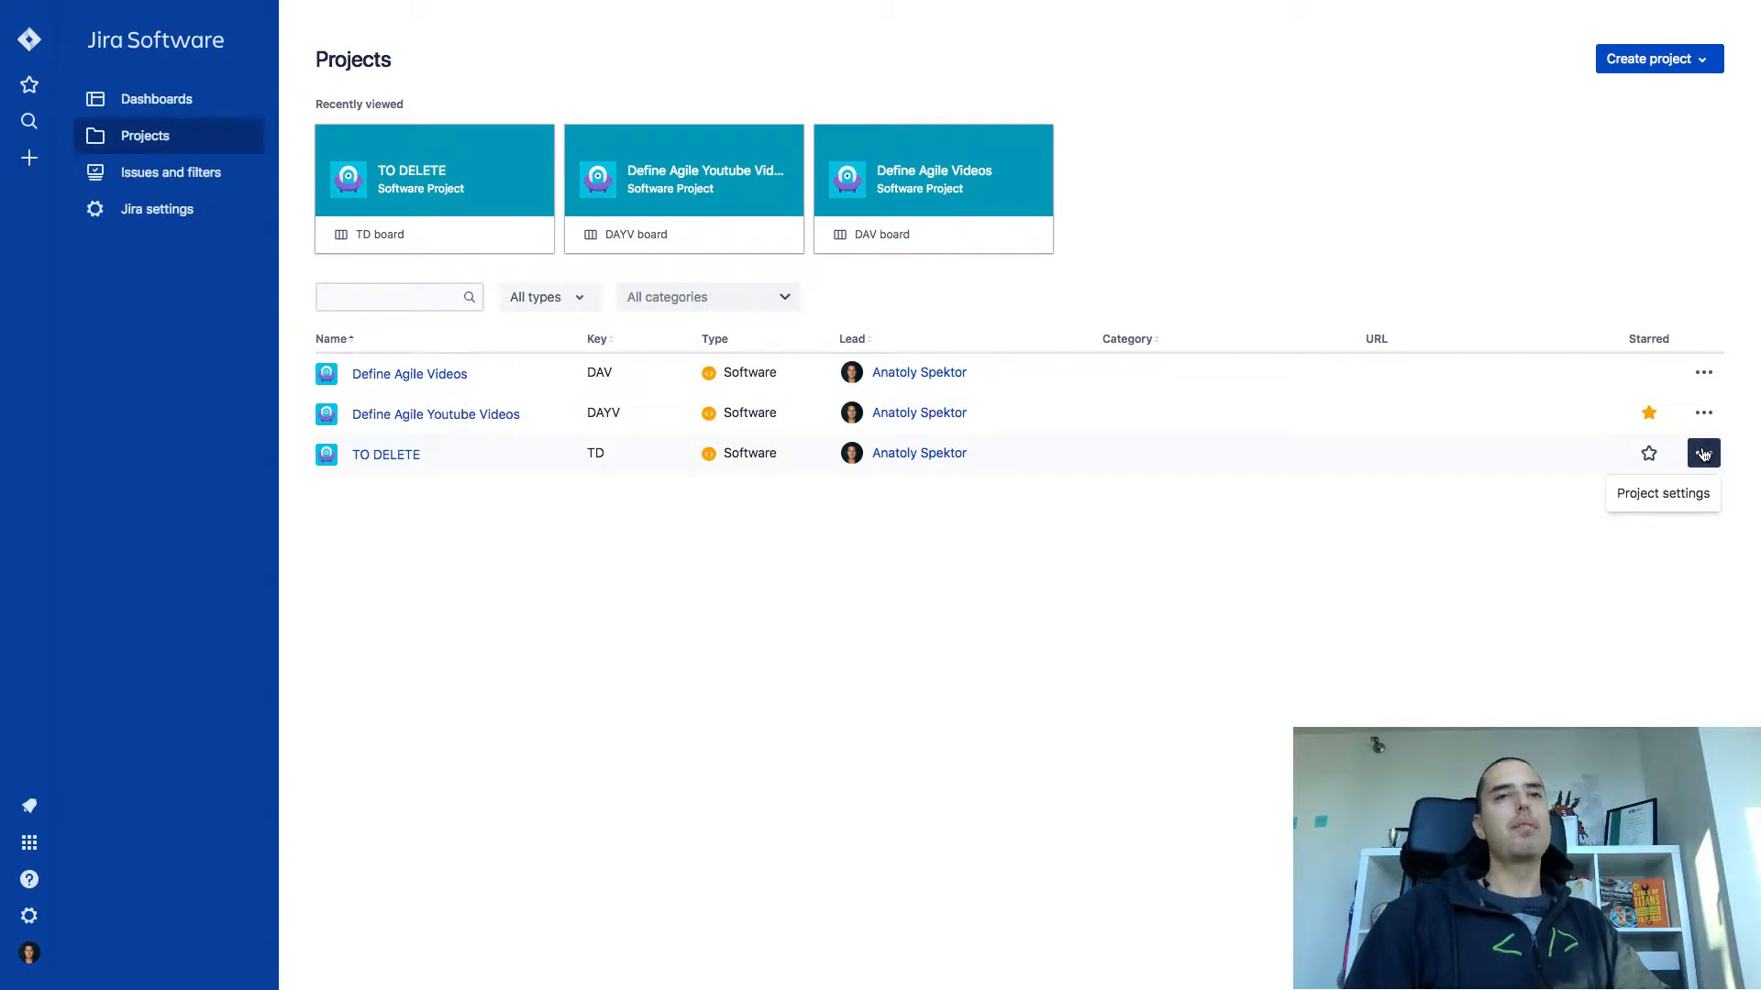
Reach the TO DELETE project's settings page from its row menu in the Projects list.
left_click(1702, 452)
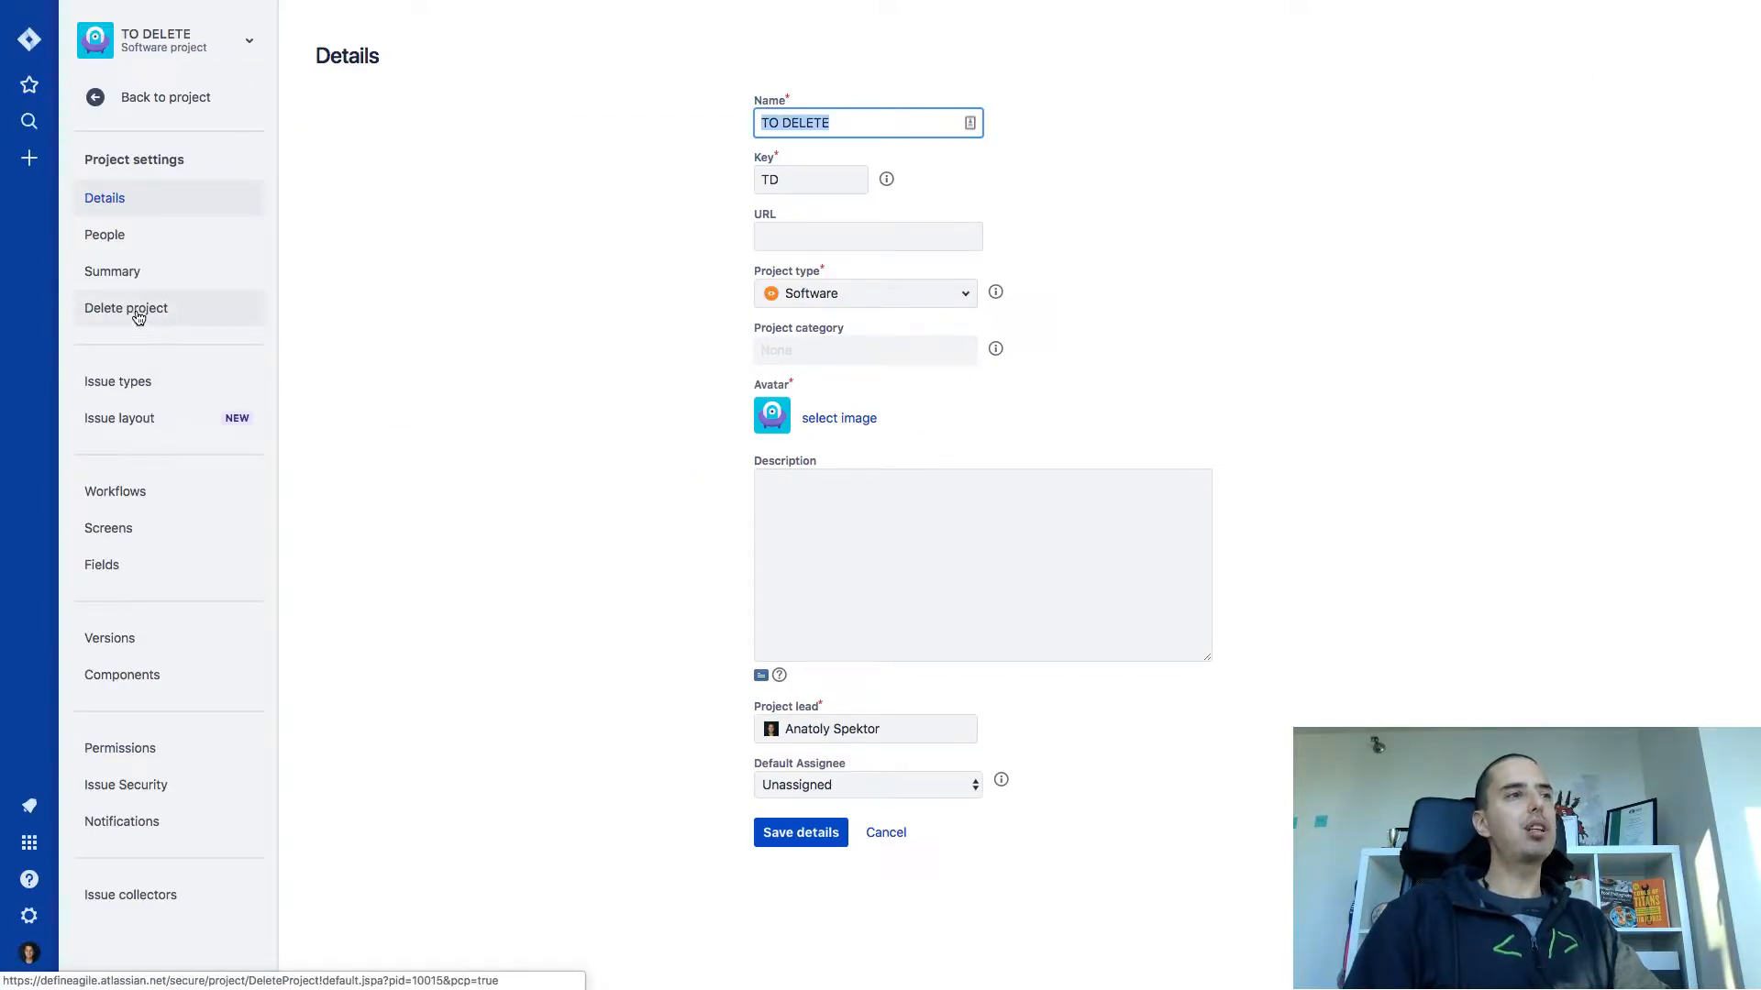
Start deleting the TO DELETE project and confirm its permanent removal along with the TD board.
left_click(126, 308)
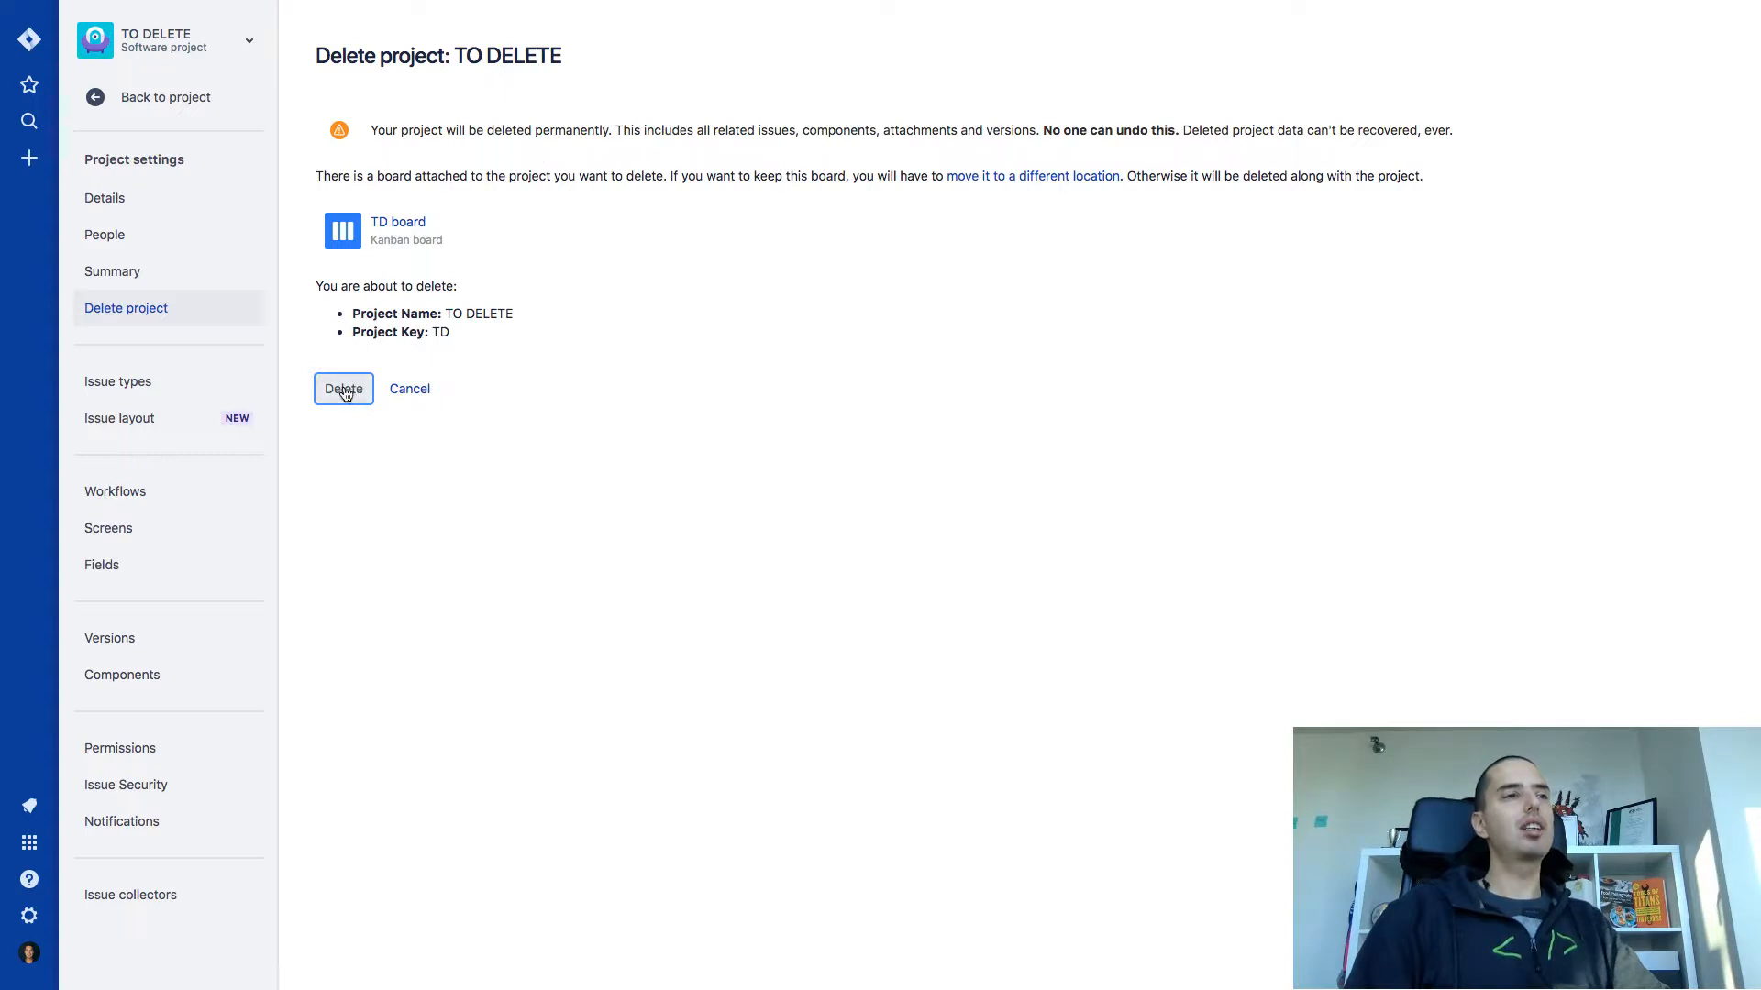
left_click(342, 389)
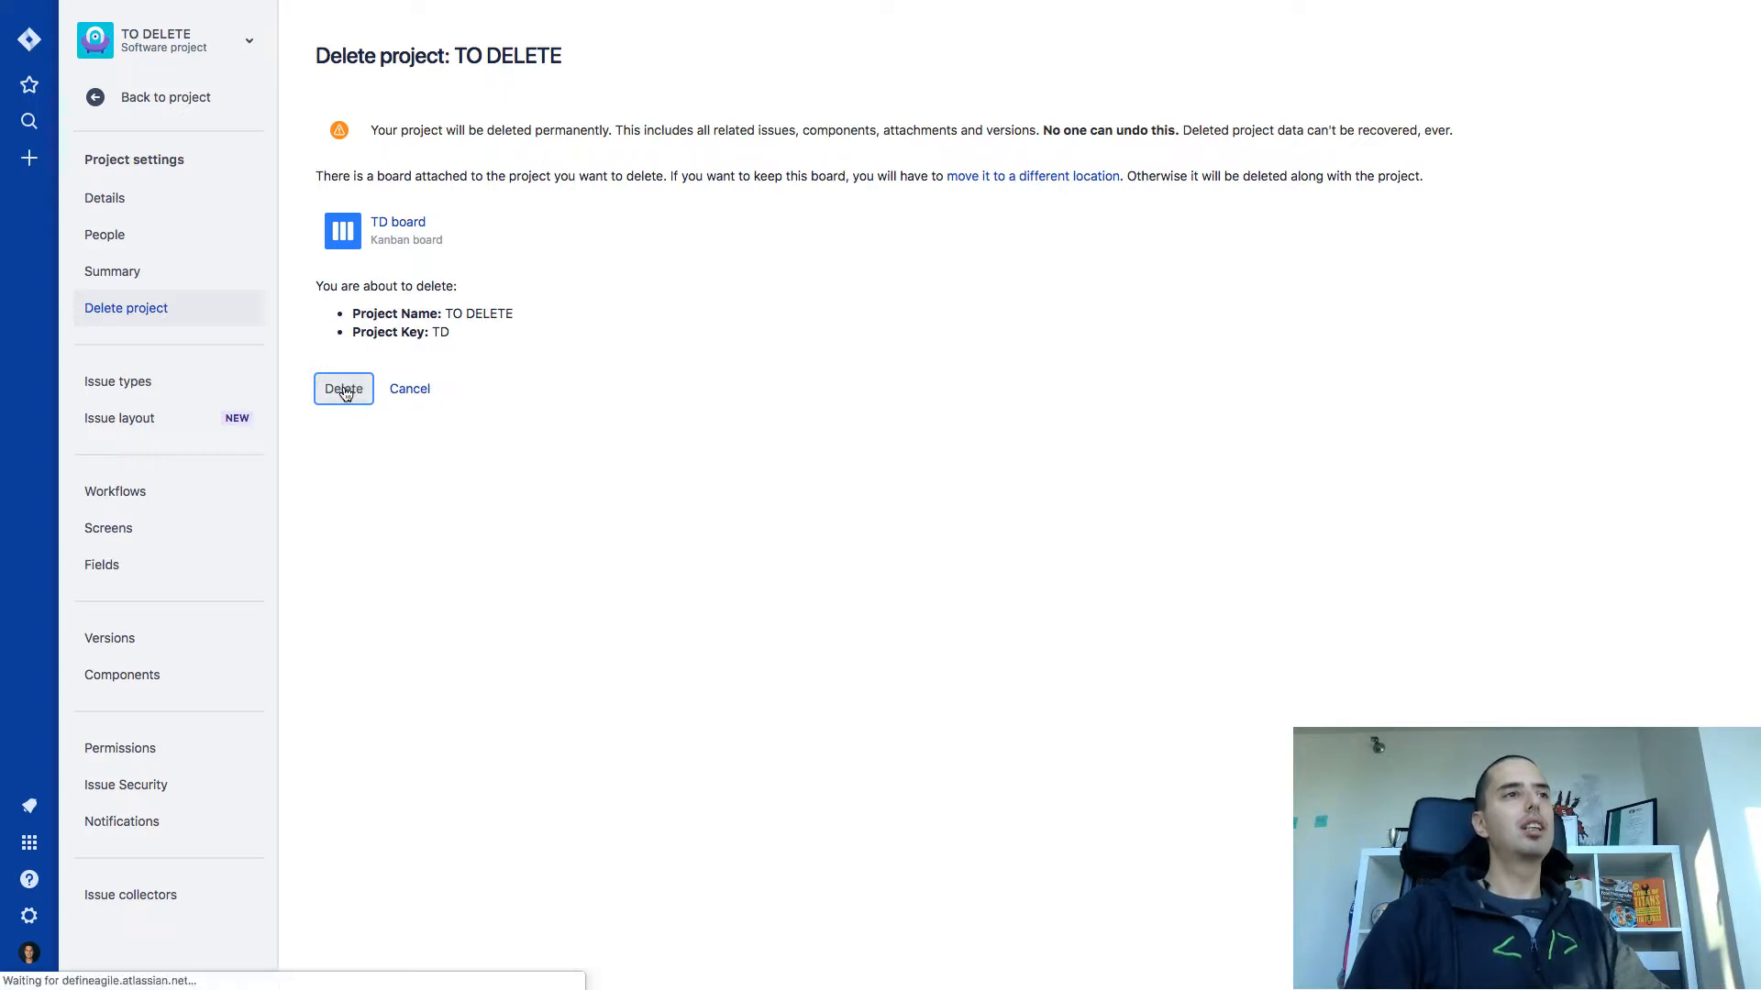
Let the deletion task finish and acknowledge it, leaving only the two Define Agile projects listed.
left_click(342, 389)
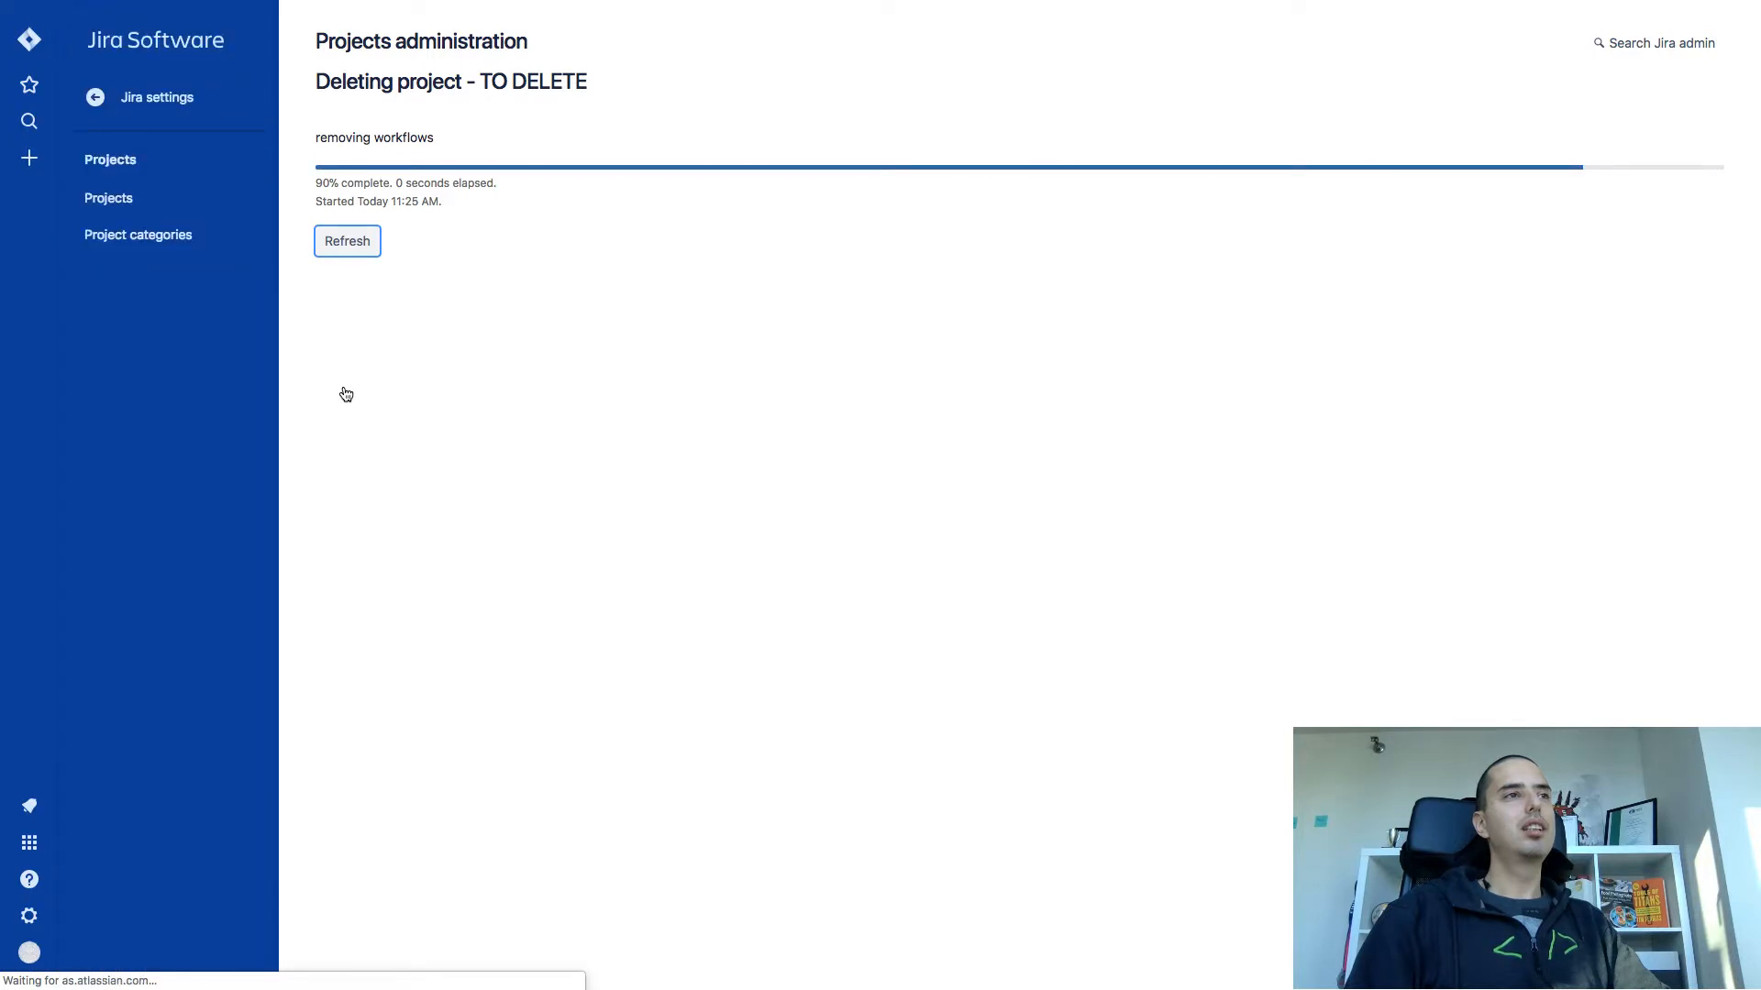
left_click(346, 240)
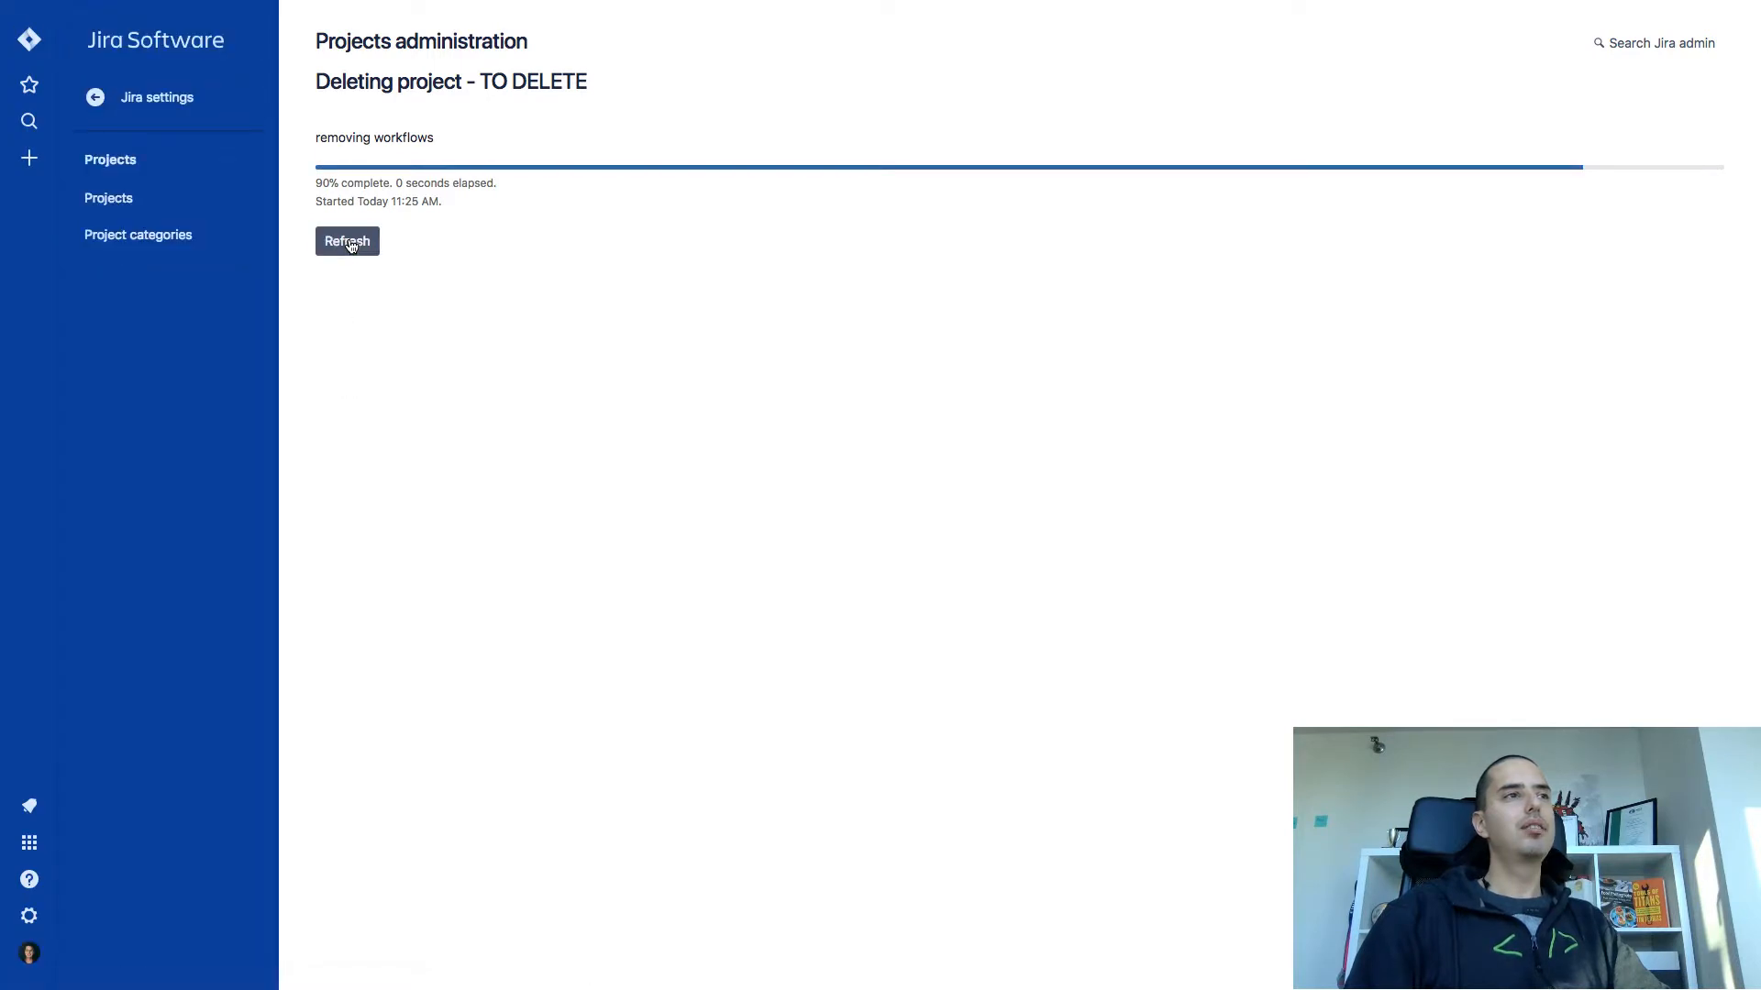
left_click(346, 241)
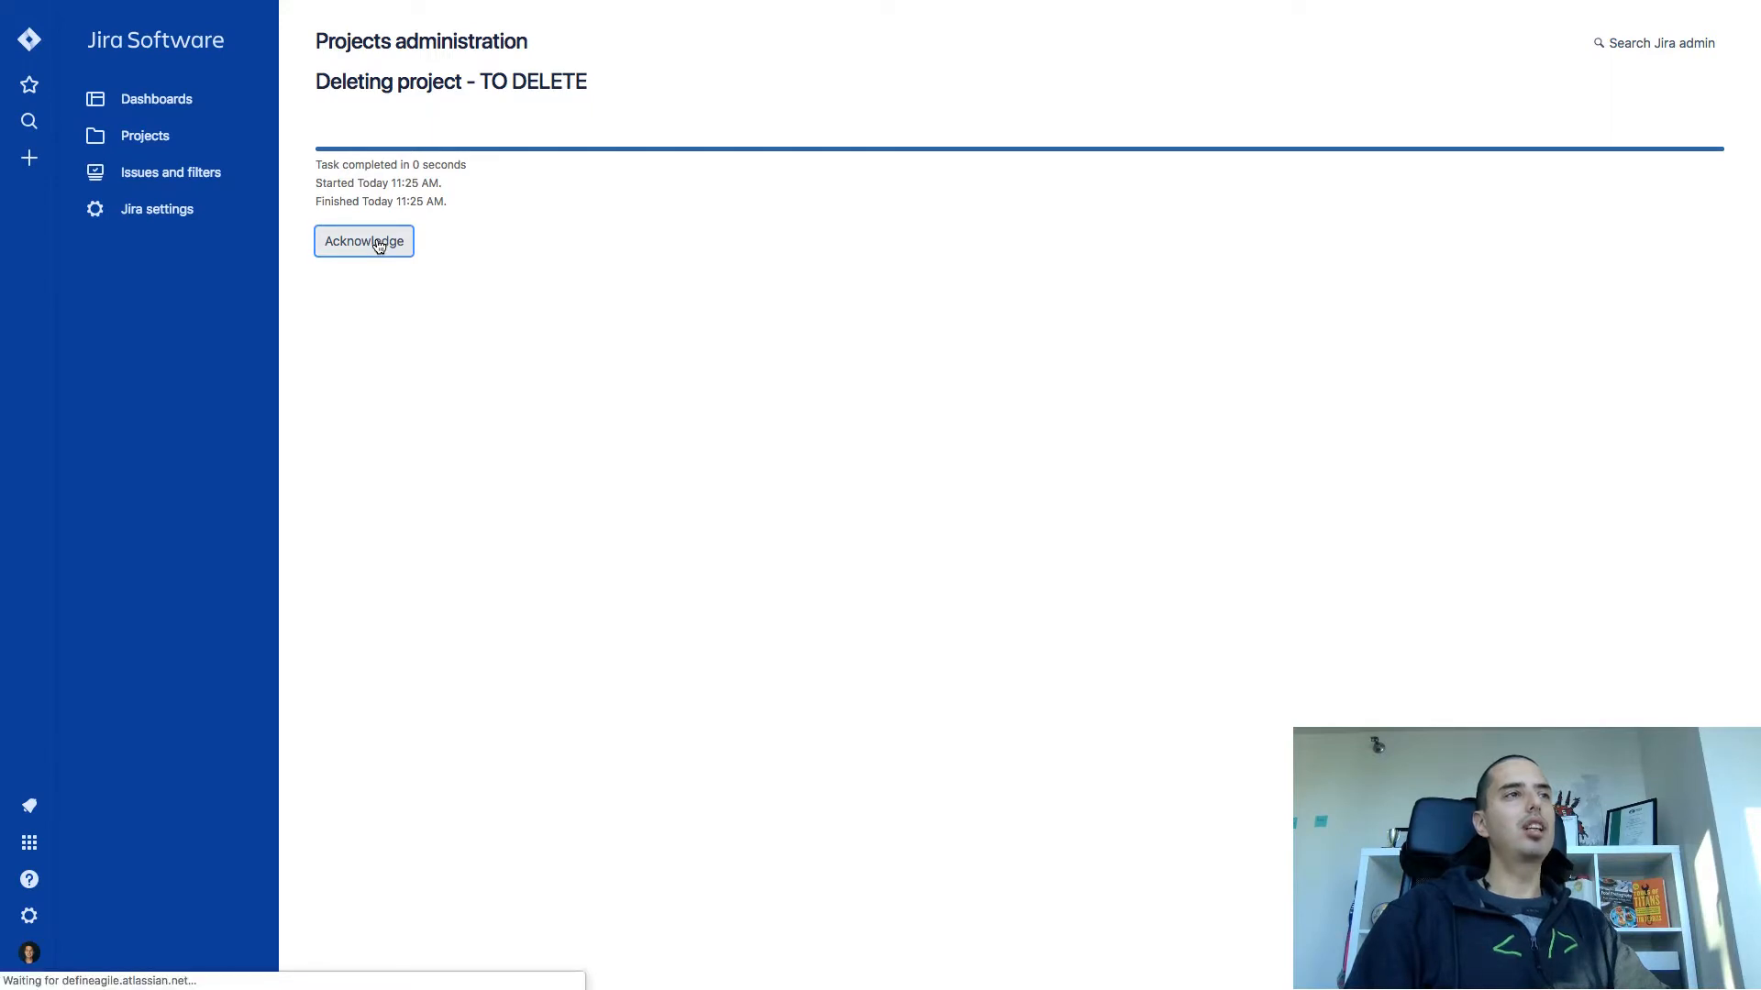
left_click(363, 240)
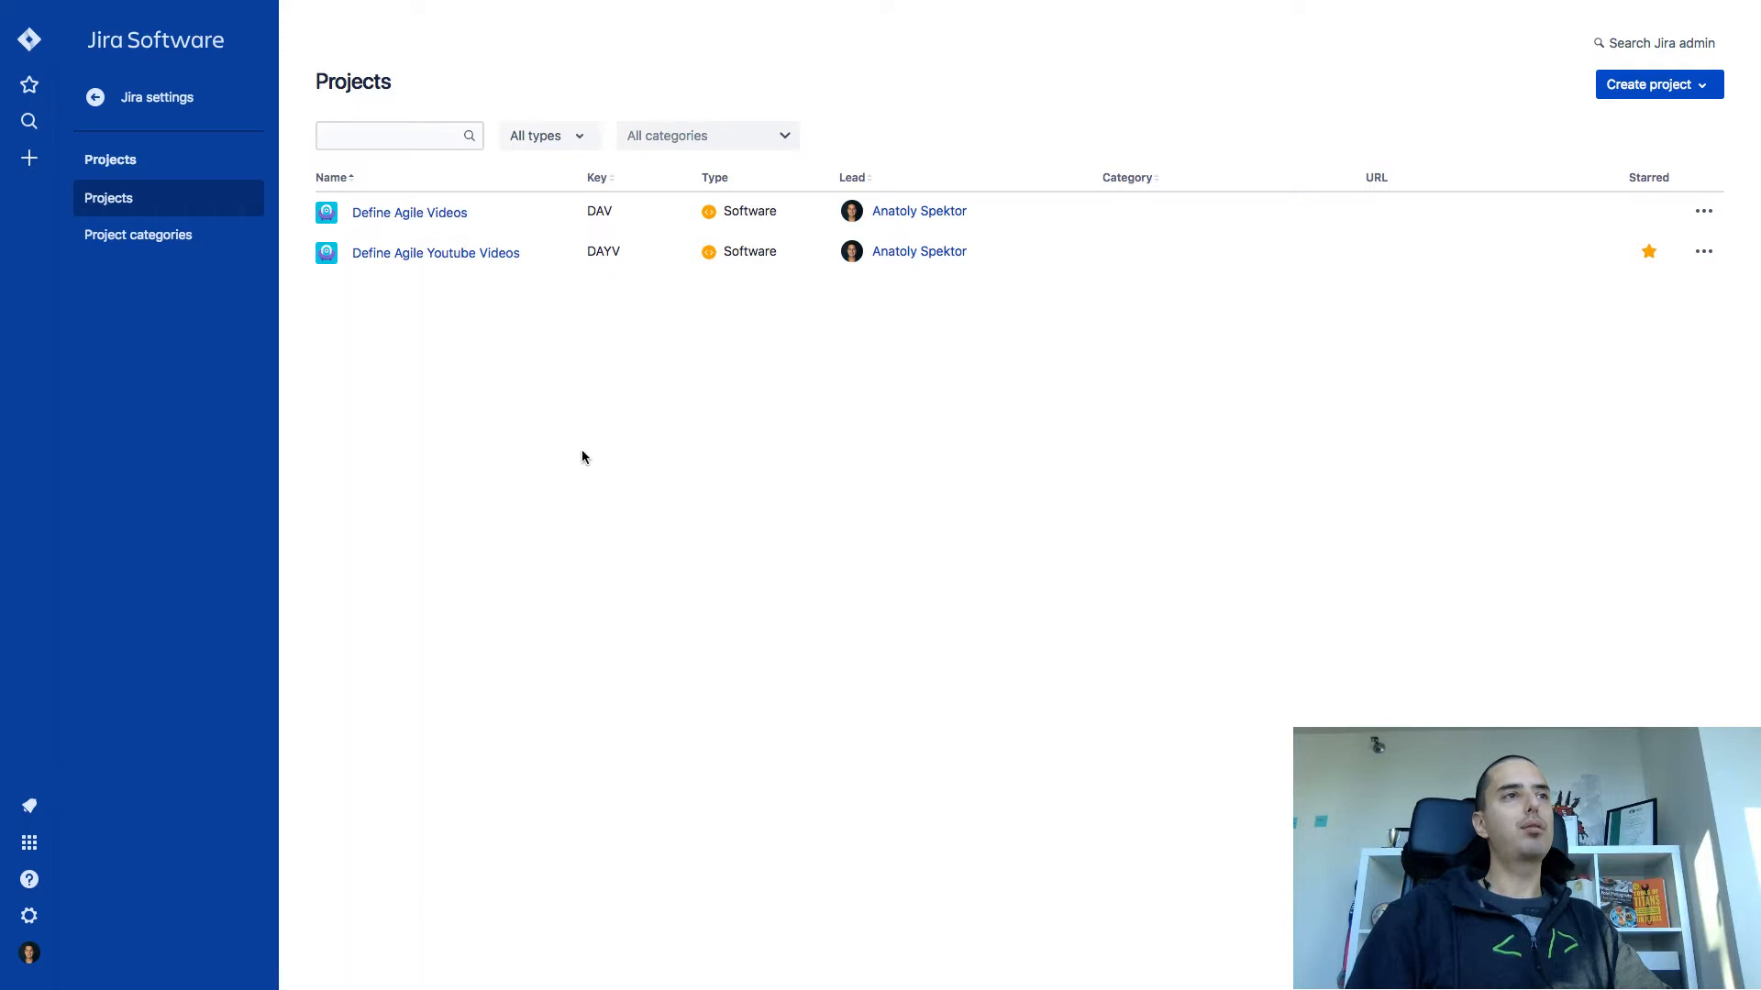
mouse_move(729, 484)
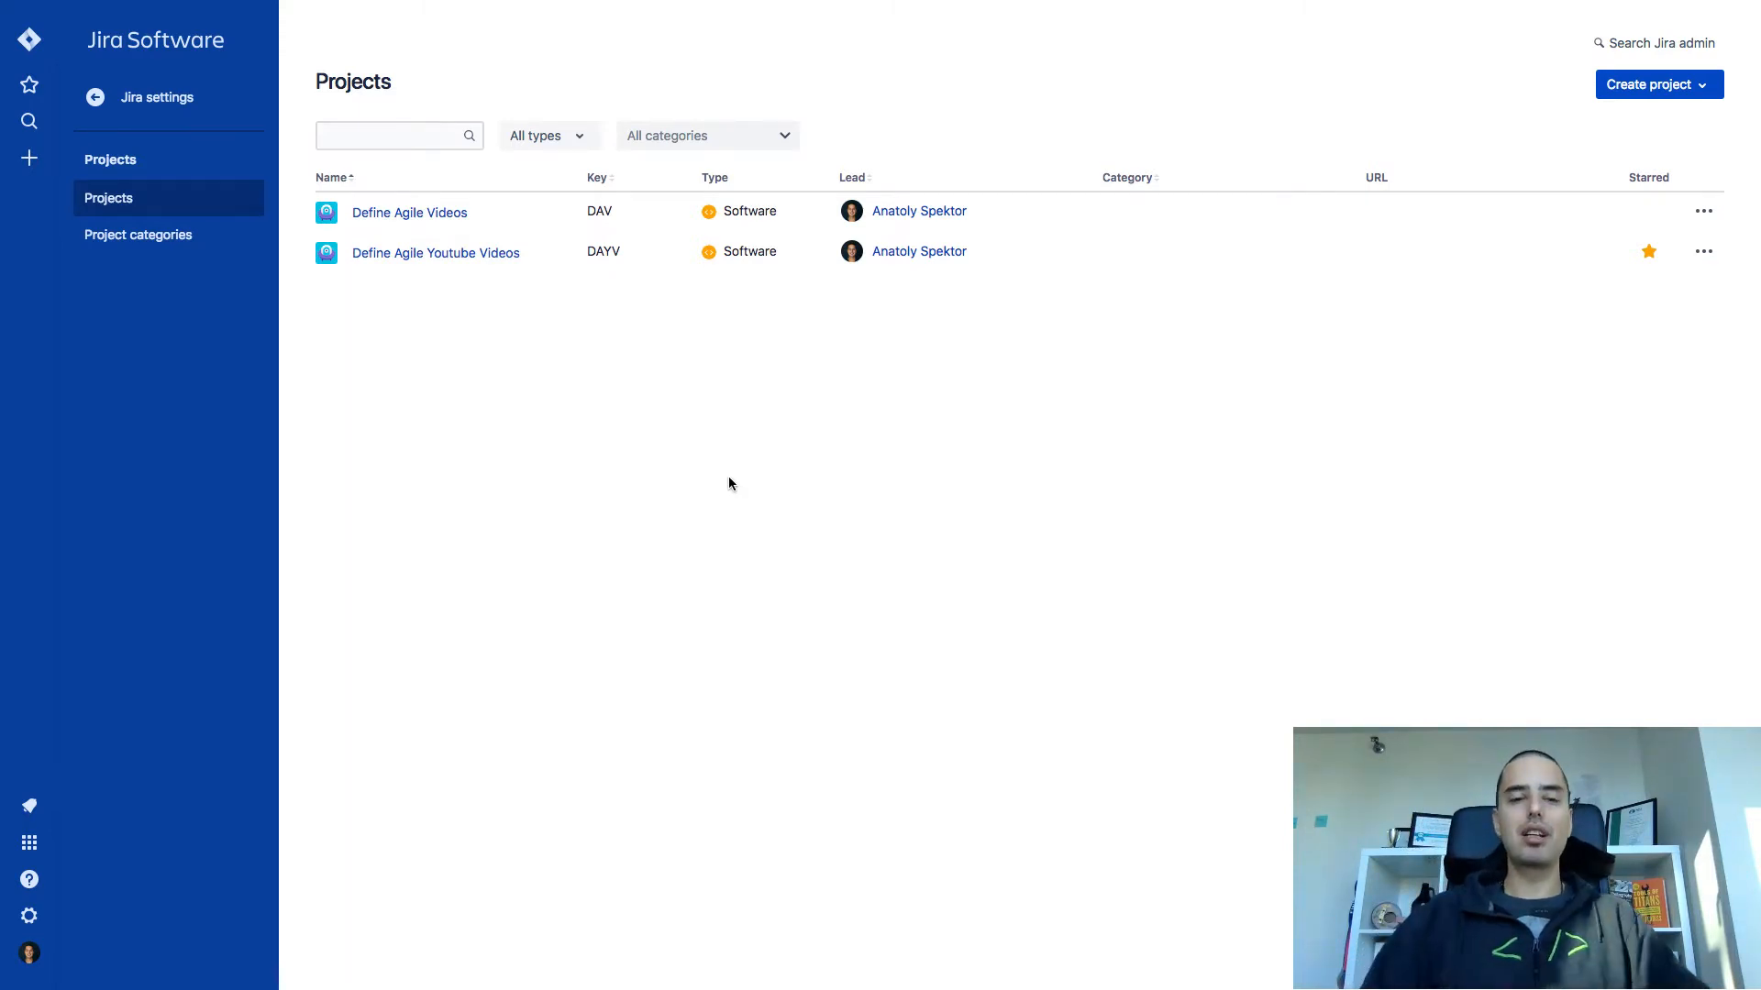